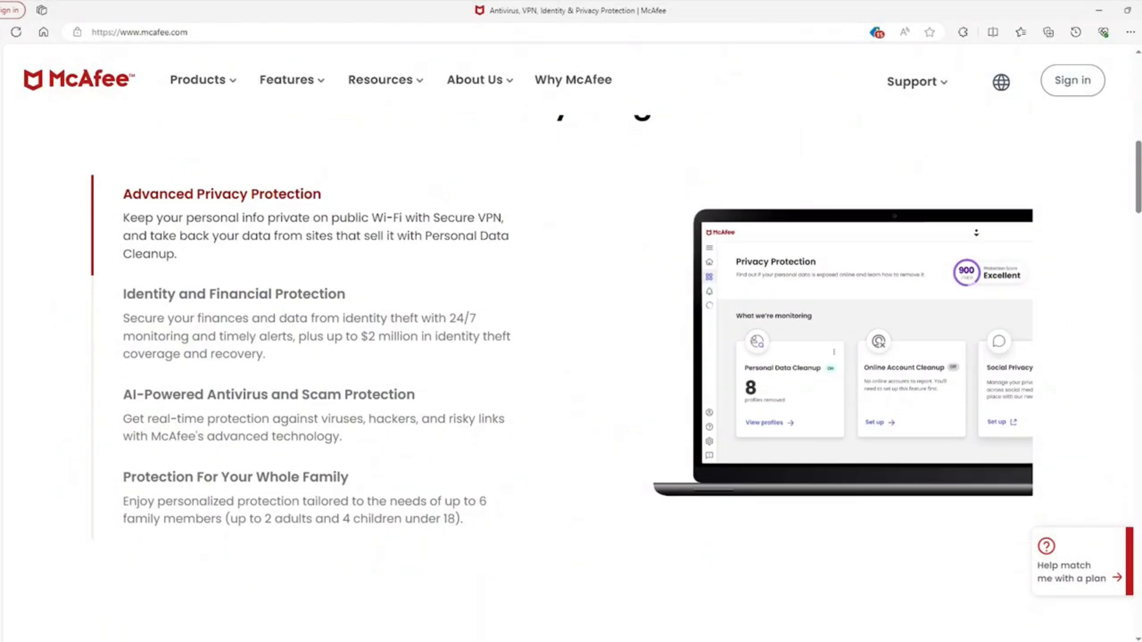
{"action": "scroll", "scroll_direction": "down", "scroll_amount": 3}
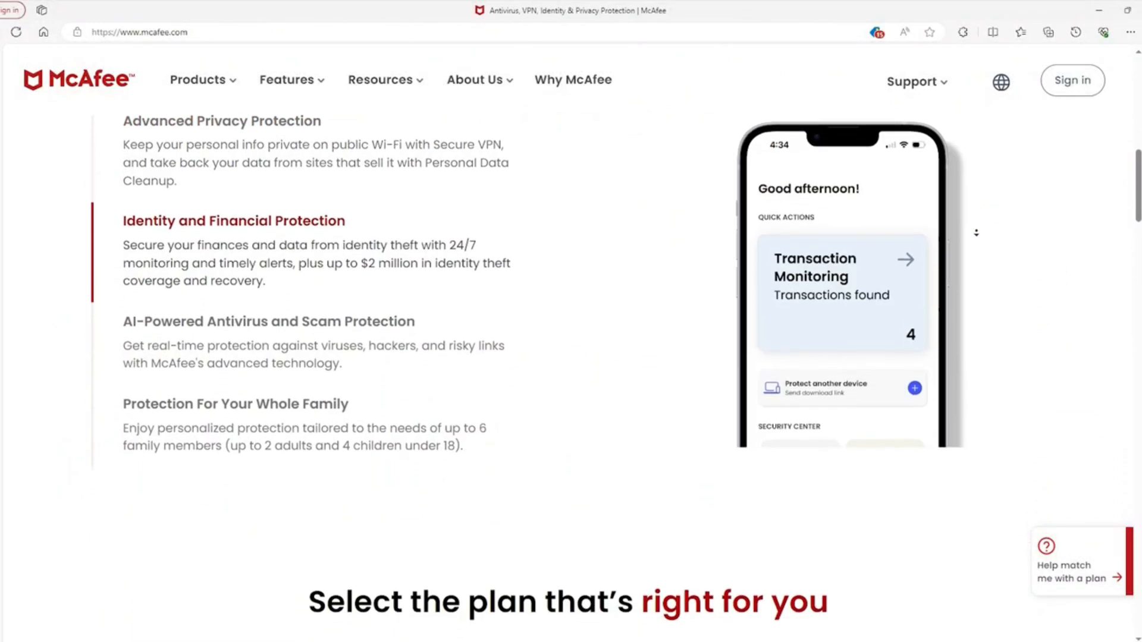